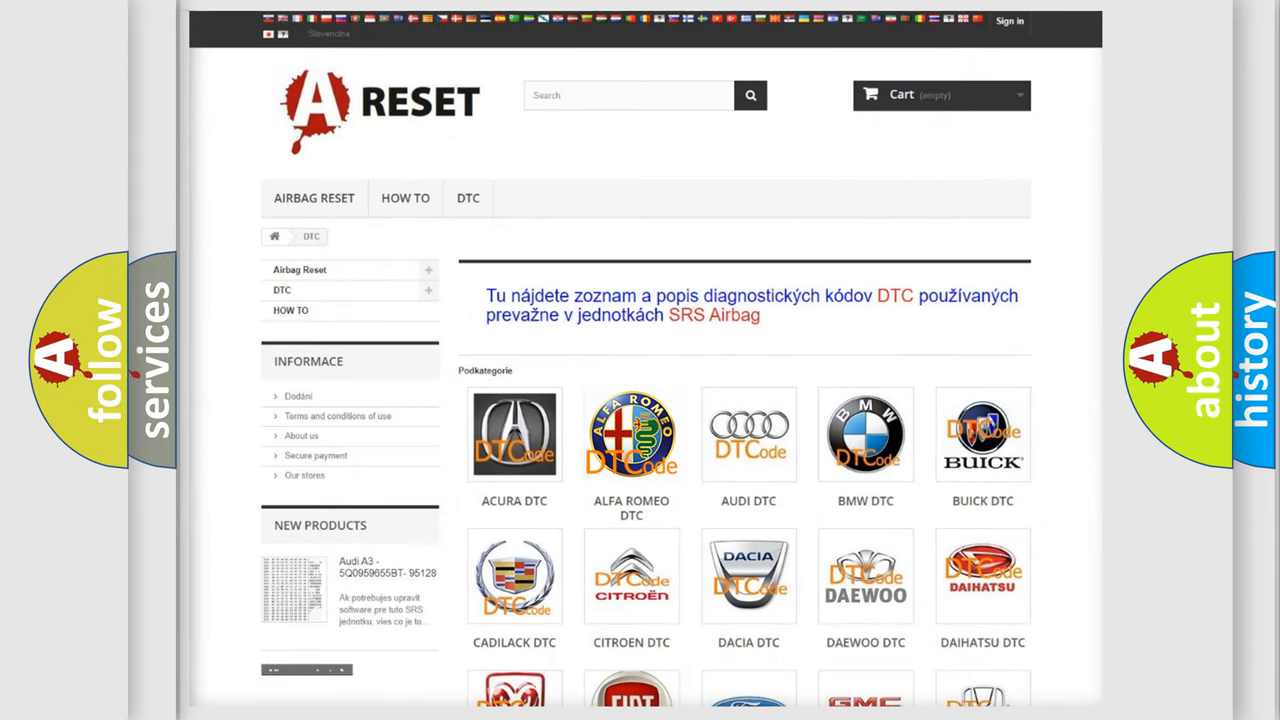
- View the Alfa Romeo DTC airbag code list, scrolling into the B1xxx range and back to B0003-01
left_click(632, 434)
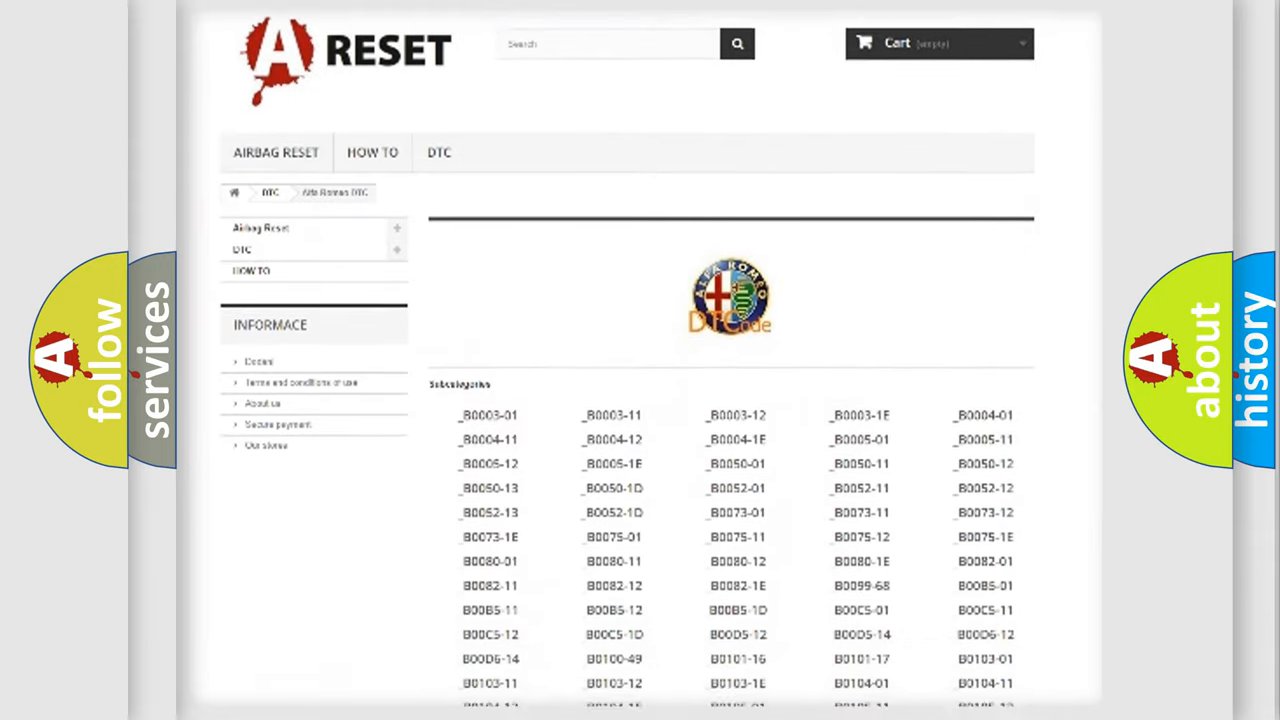
scroll("down", 3)
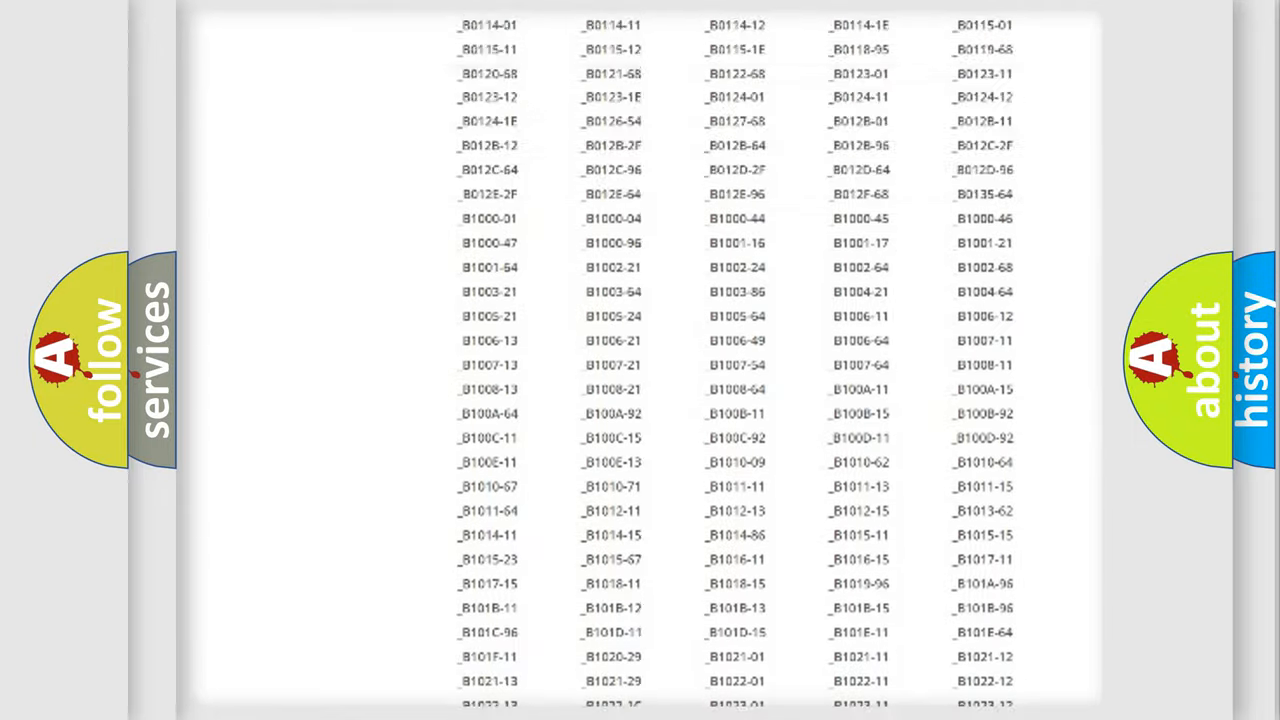
scroll("up", 3)
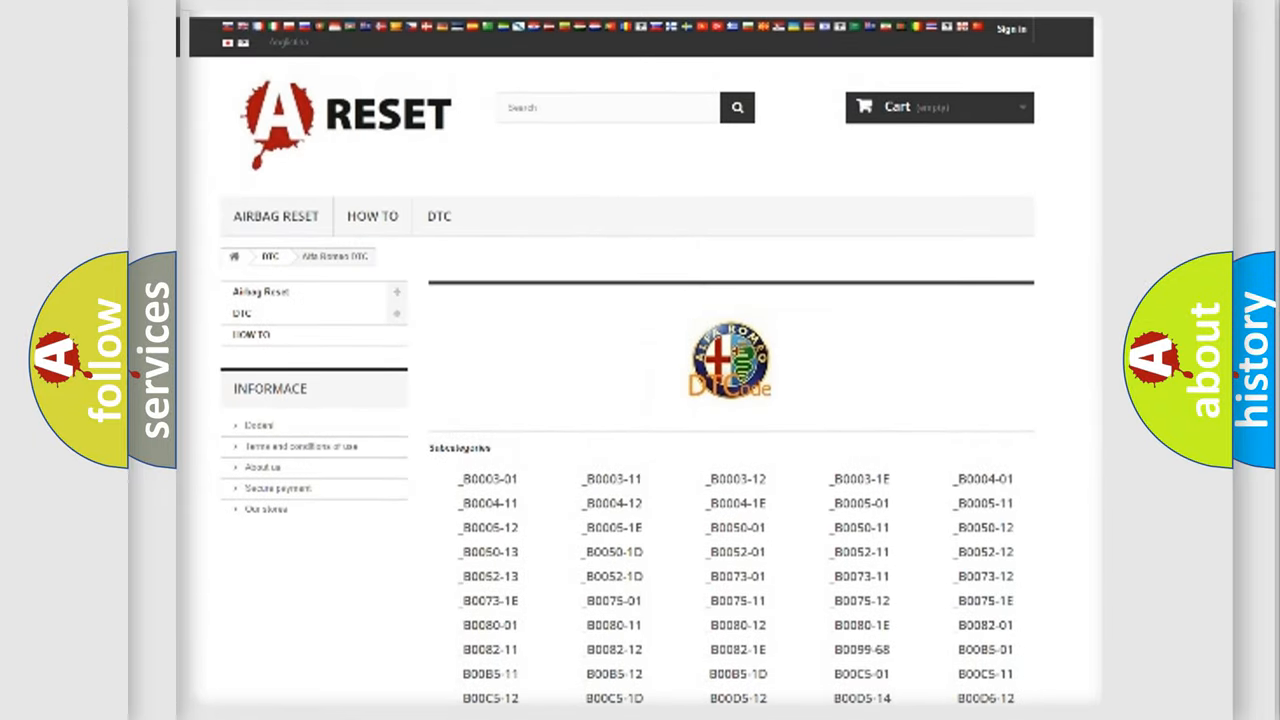